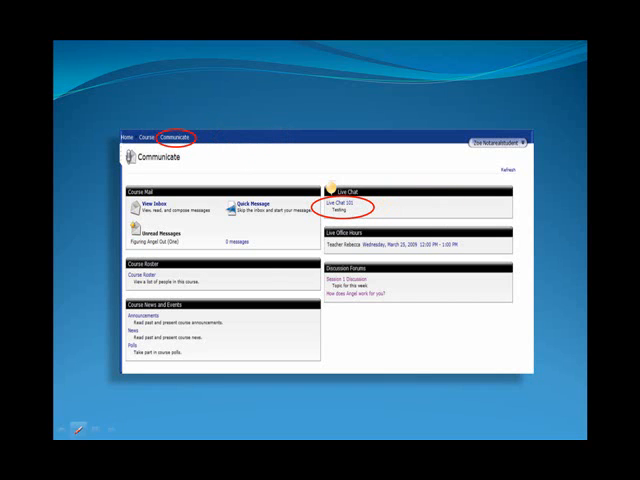
Step: Join the Live Chat 101 room from the Communicate page's Live Chat section
{"action": "left_click", "coordinate": [340, 206]}
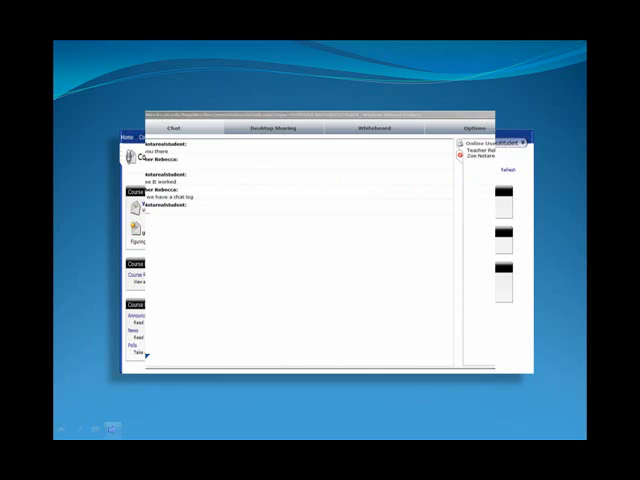